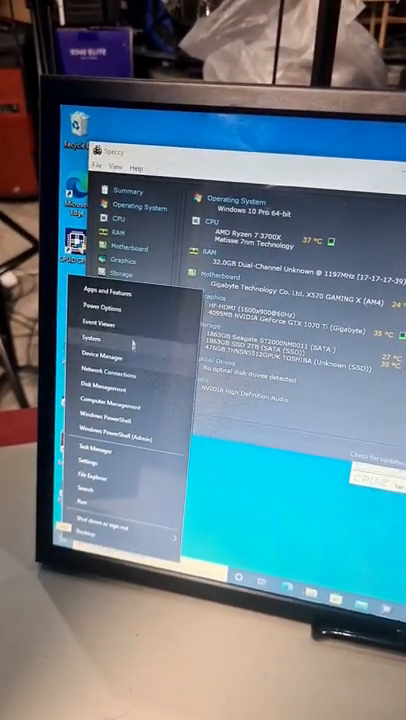
mouse_move(95, 380)
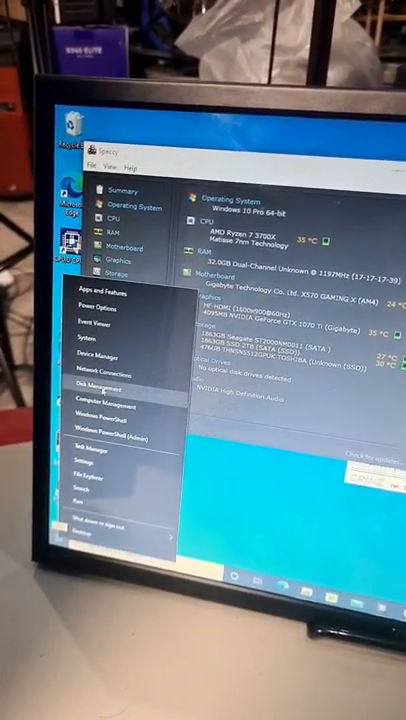
Launch Disk Management from the Start button's power user menu
click(102, 383)
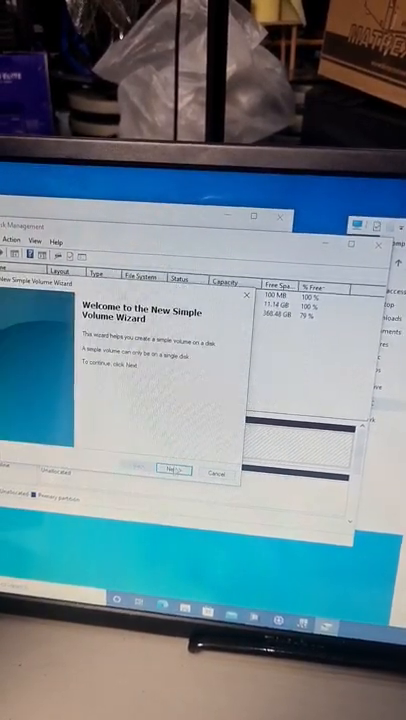
Advance the New Simple Volume Wizard to the Format Partition page with NTFS quick format
click(176, 470)
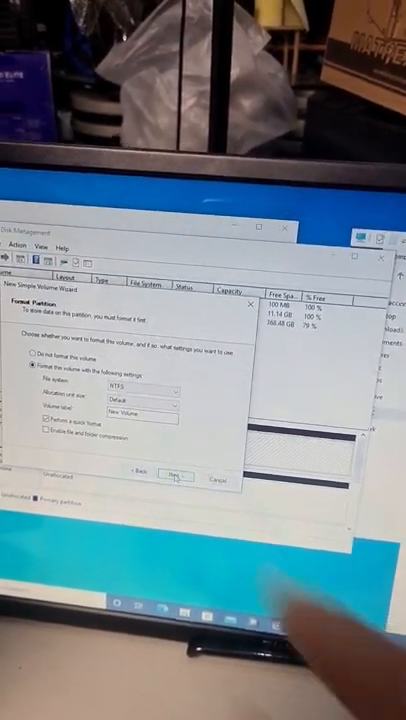